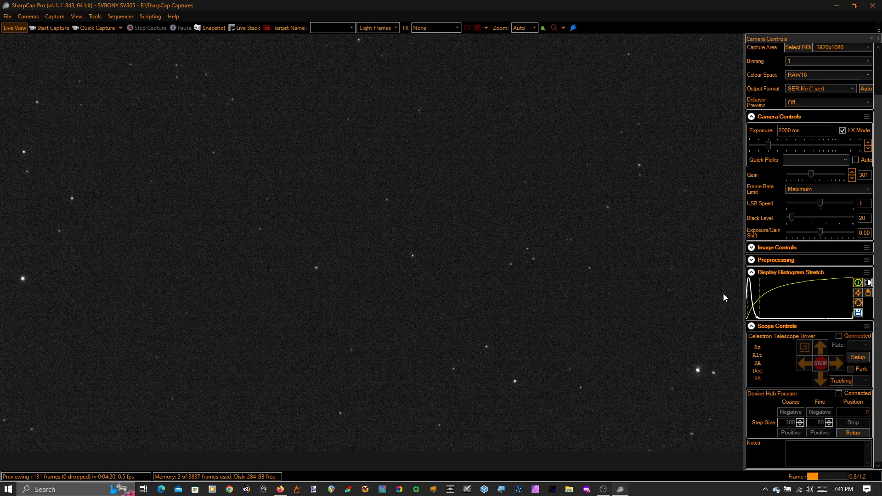
{"action": "mouse_move", "coordinate": [395, 202]}
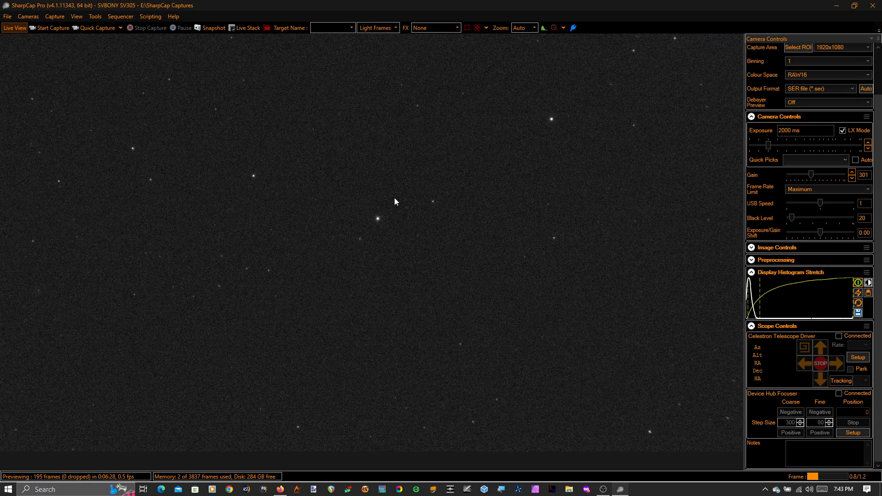
{"action": "mouse_move", "coordinate": [572, 357]}
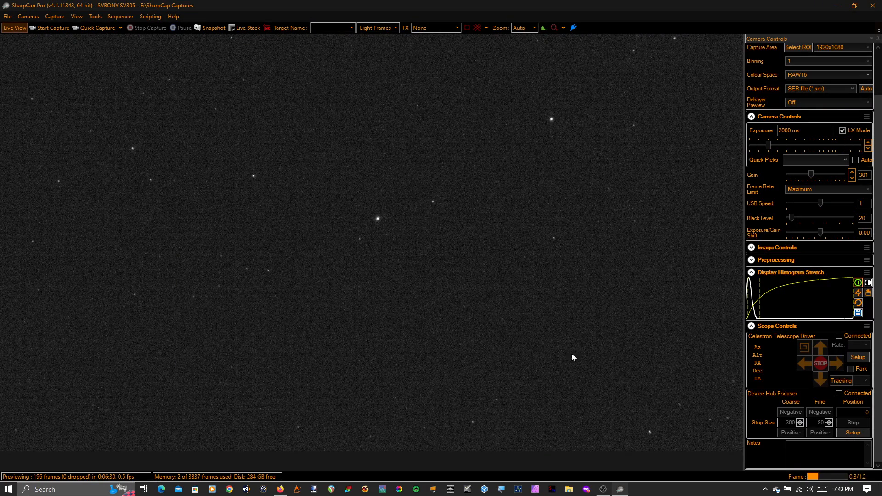
{"action": "mouse_move", "coordinate": [541, 327]}
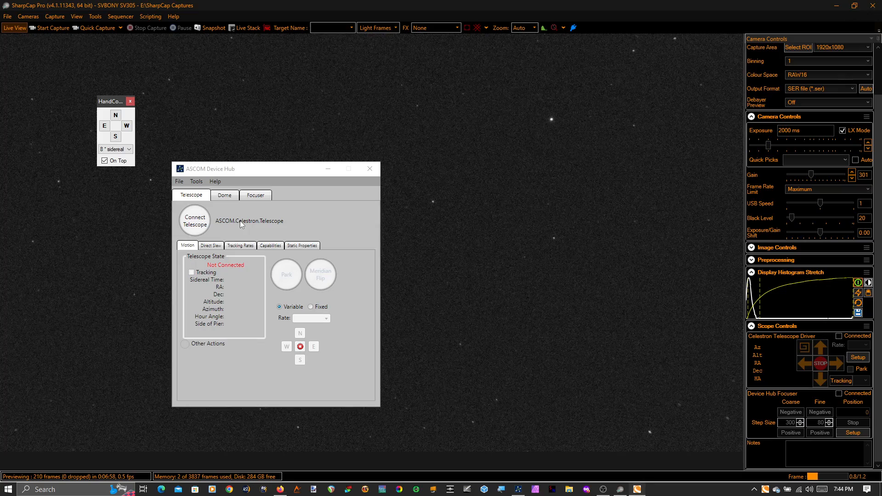
Connect the hub to the ASCOM.Celestron.Telescope driver.
{"action": "left_click", "coordinate": [194, 221]}
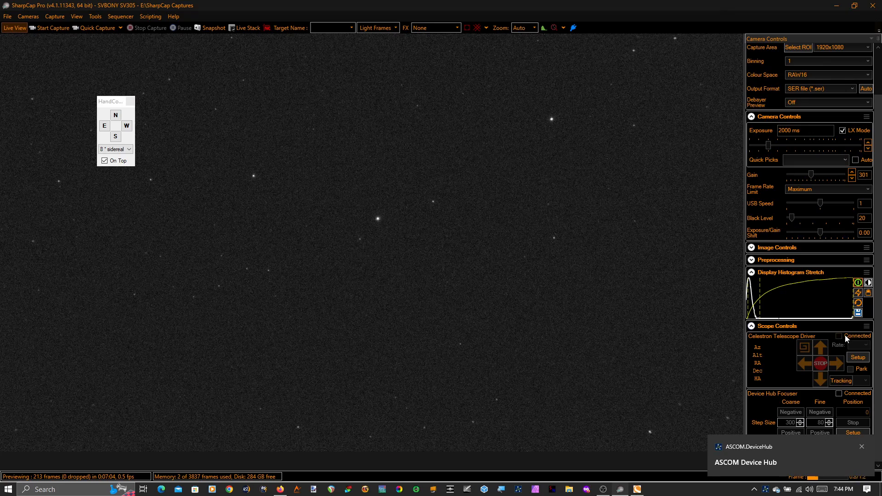
Connect the Celestron mount under Scope Controls and plate-solve the star field to sync it.
{"action": "left_click", "coordinate": [839, 336]}
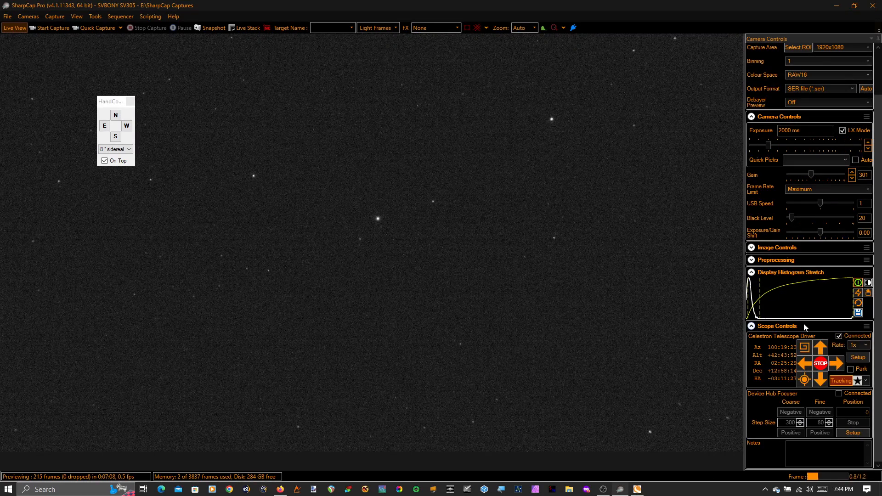
{"action": "mouse_move", "coordinate": [805, 380]}
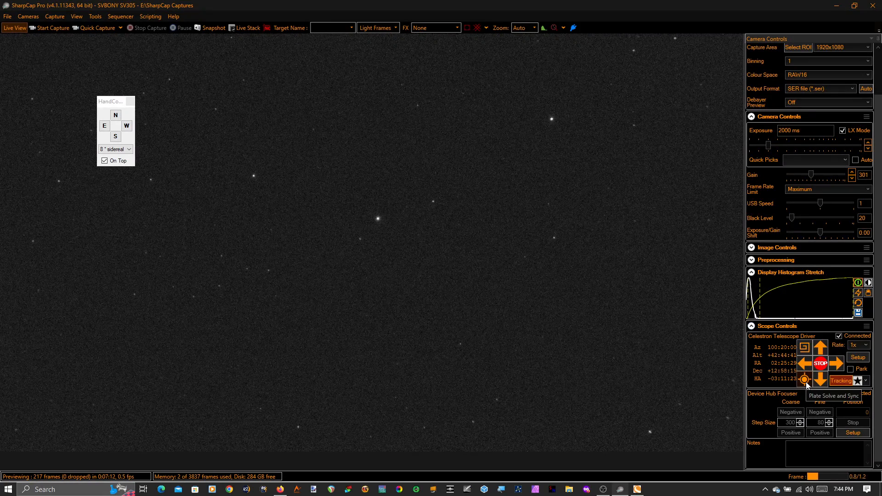
{"action": "left_click", "coordinate": [804, 380]}
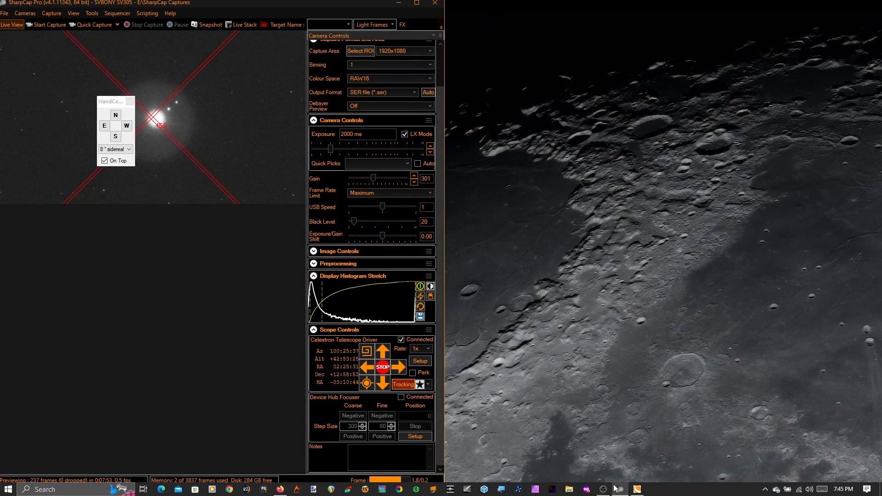
Restart SharpCap, dismiss the Tip of the Day and start the ZWO ASI678MC camera.
{"action": "right_click", "coordinate": [636, 488]}
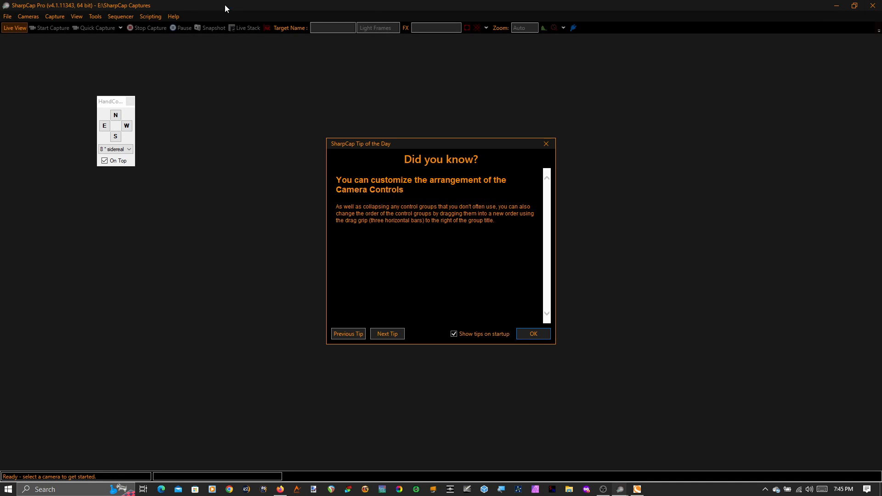
{"action": "left_click", "coordinate": [531, 334]}
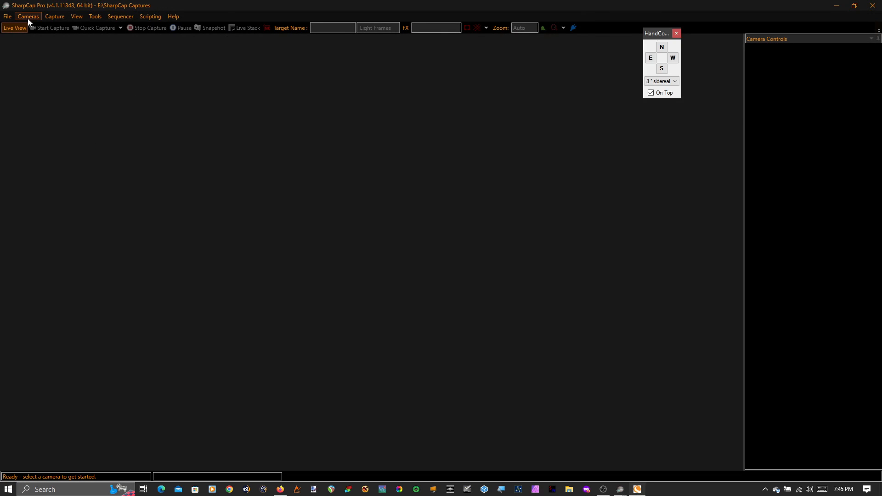
{"action": "left_click", "coordinate": [27, 16]}
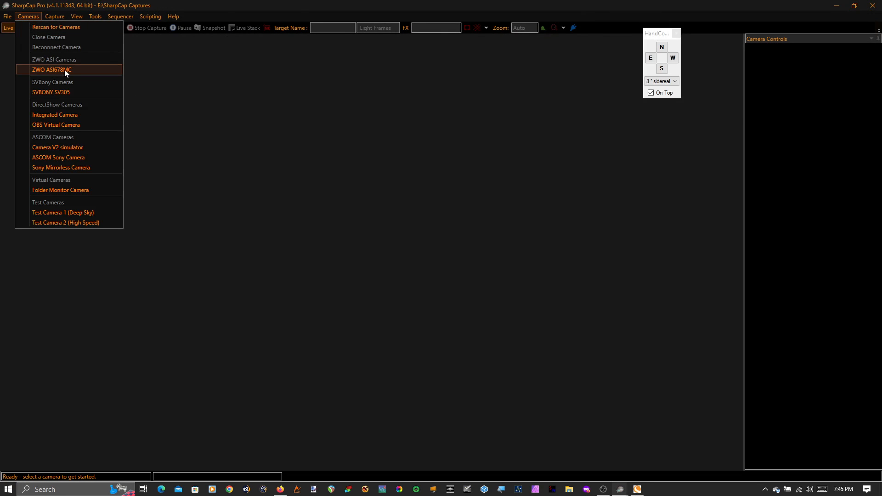
{"action": "mouse_move", "coordinate": [73, 69]}
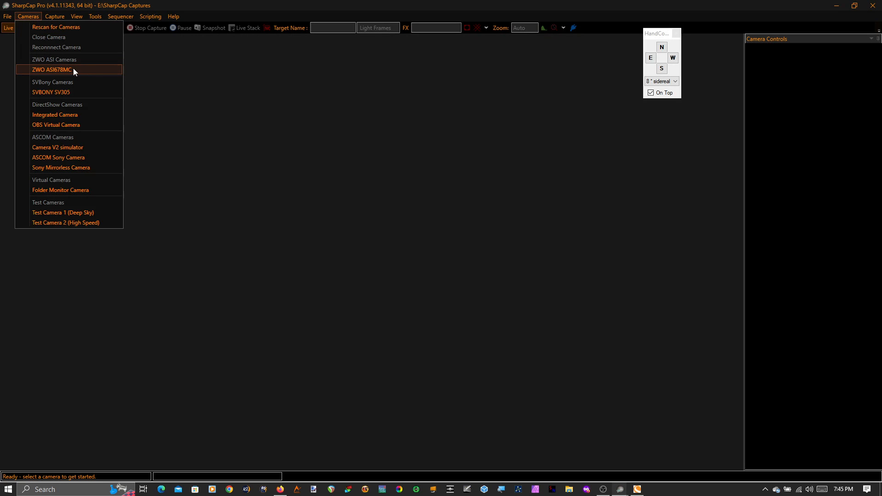
{"action": "left_click", "coordinate": [50, 70]}
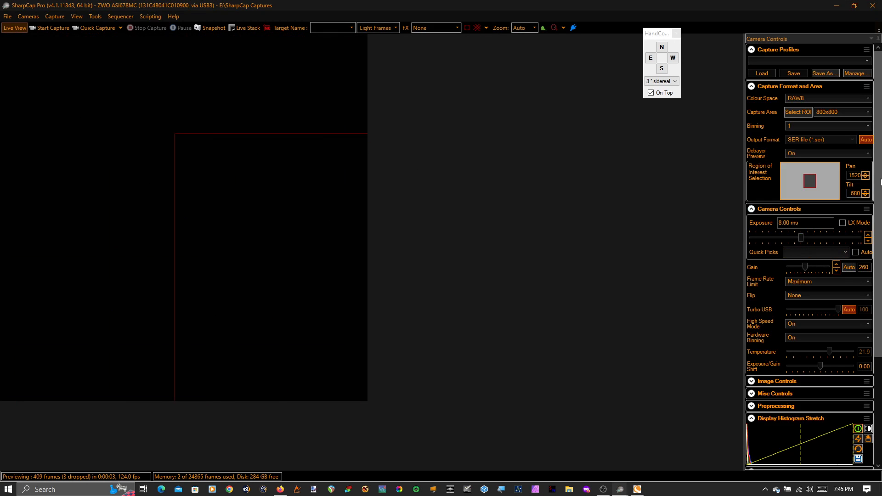
{"action": "left_click", "coordinate": [867, 112]}
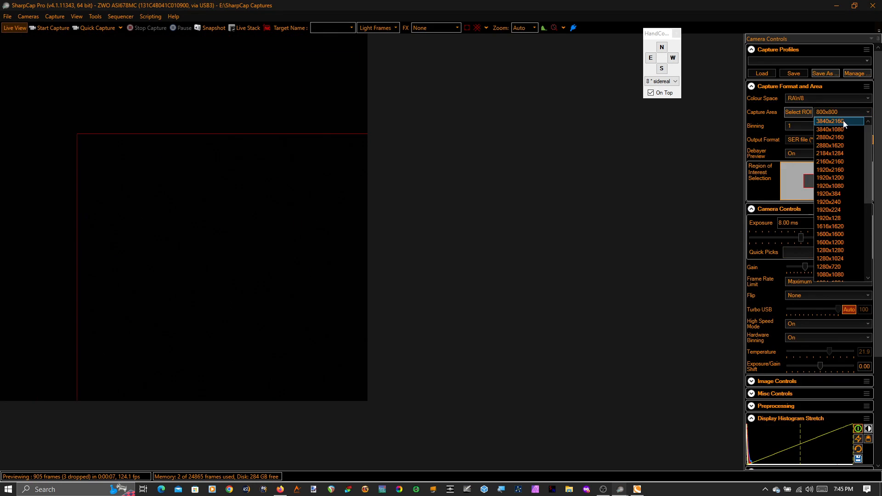
{"action": "left_click", "coordinate": [828, 122]}
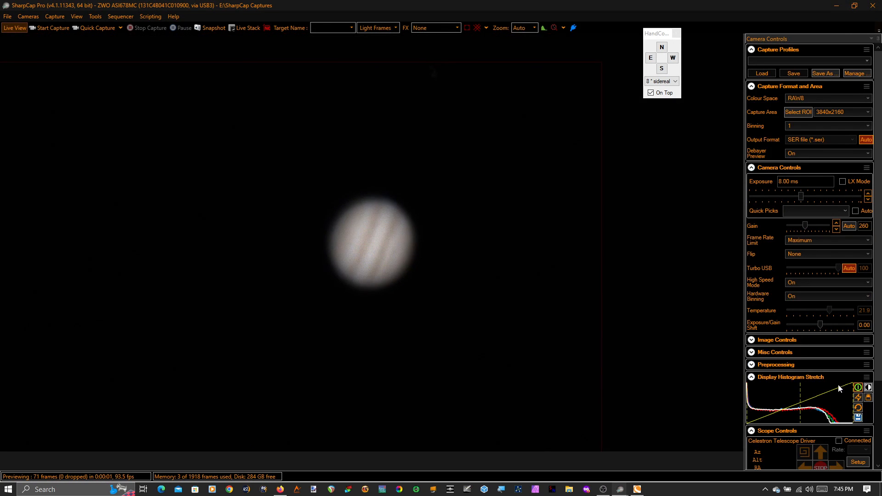
{"action": "left_click", "coordinate": [777, 364]}
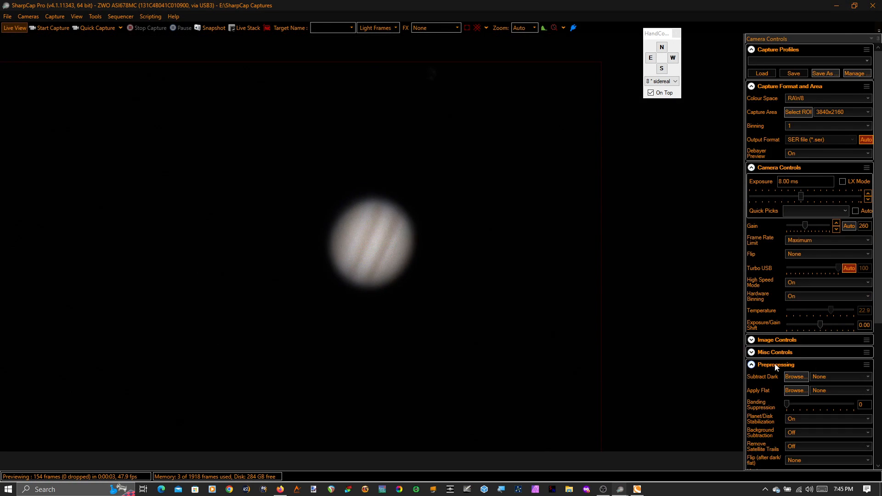
{"action": "left_click", "coordinate": [826, 432]}
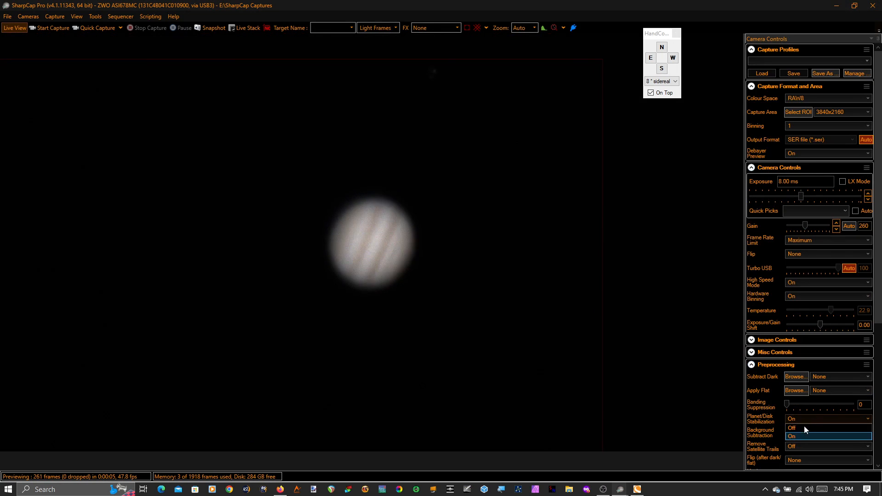
{"action": "left_click", "coordinate": [791, 428]}
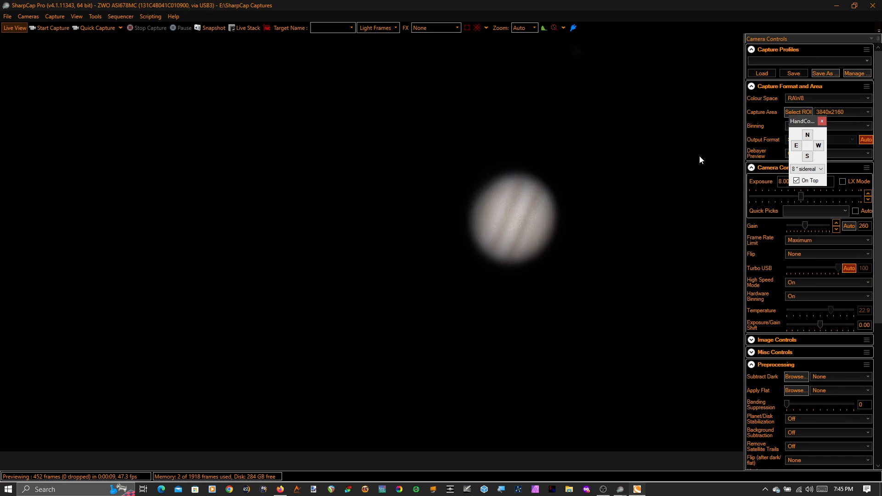
{"action": "mouse_move", "coordinate": [669, 164]}
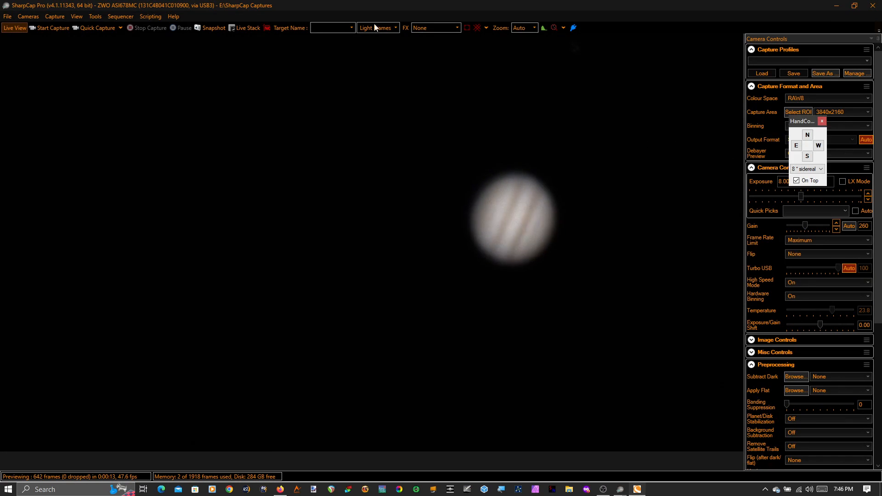
{"action": "mouse_move", "coordinate": [476, 28]}
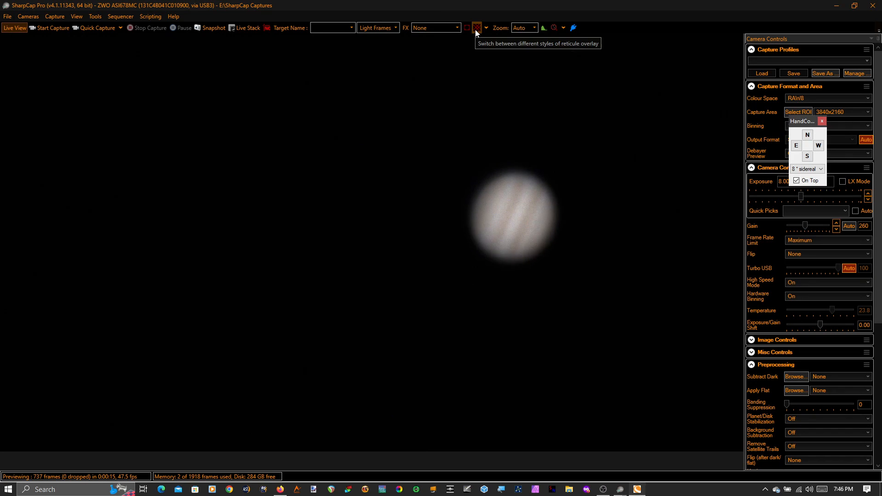
Show a diagonal reticle, nudge the mount north and east to centre Jupiter, then switch to concentric circles.
{"action": "left_click", "coordinate": [476, 27]}
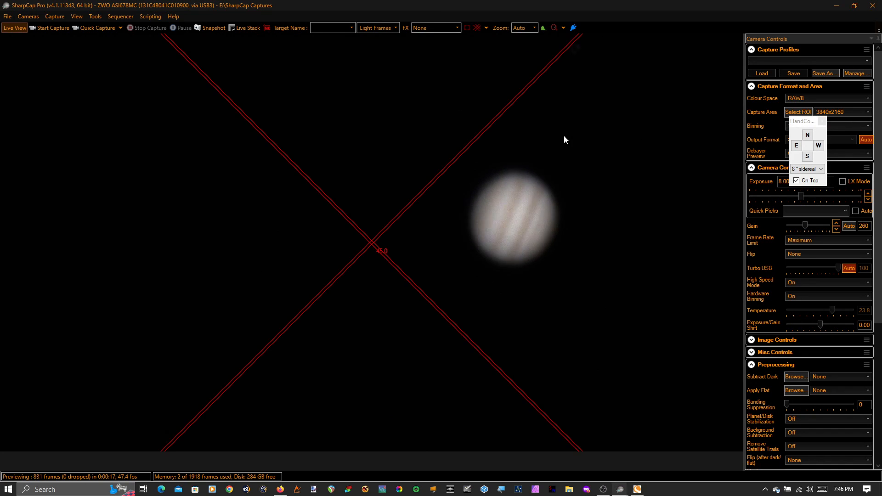
{"action": "mouse_move", "coordinate": [596, 103]}
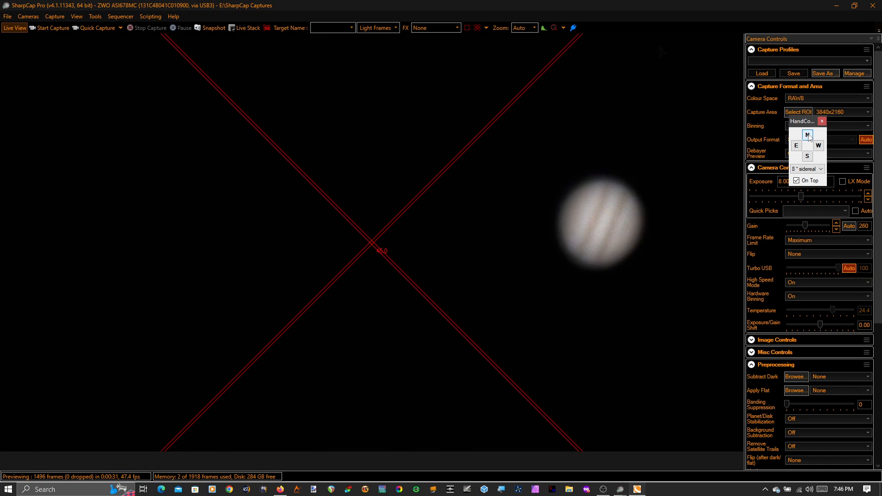
{"action": "left_click", "coordinate": [807, 156]}
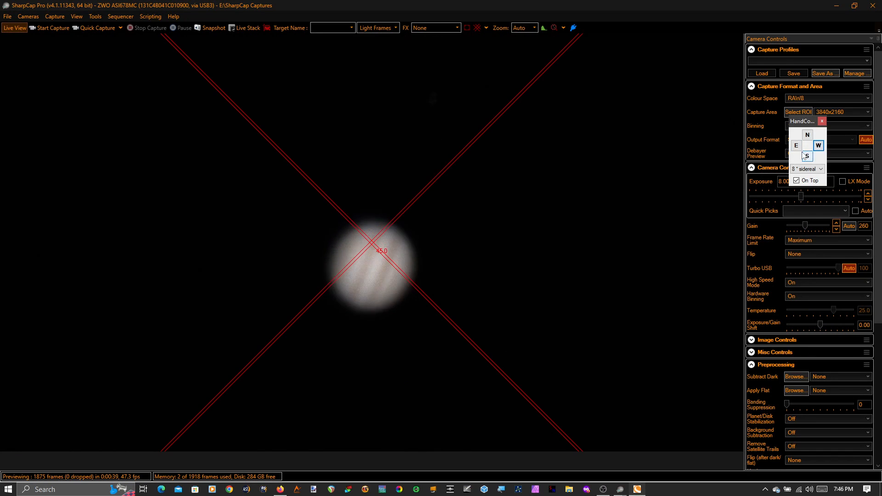
{"action": "left_click", "coordinate": [795, 146]}
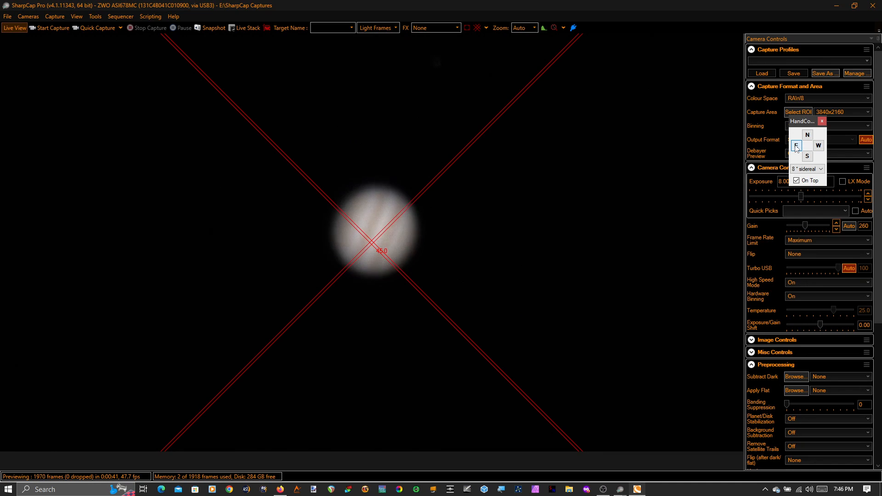
{"action": "left_click", "coordinate": [795, 146]}
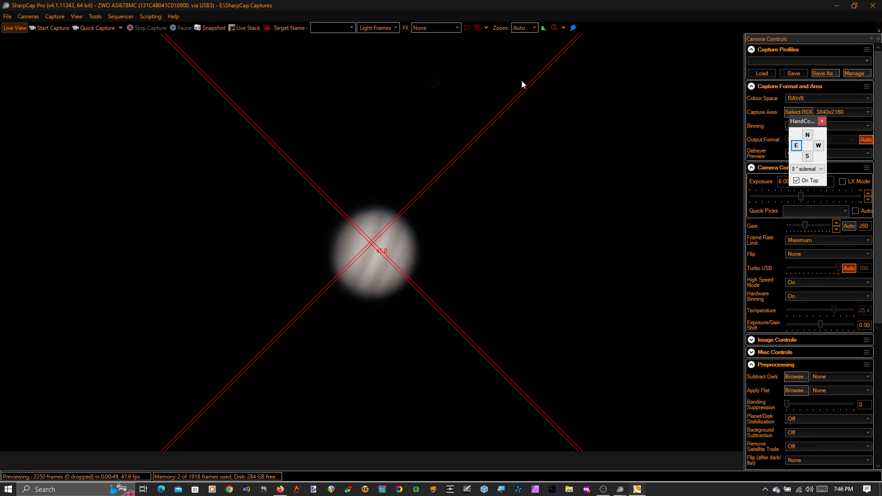
{"action": "mouse_move", "coordinate": [382, 307]}
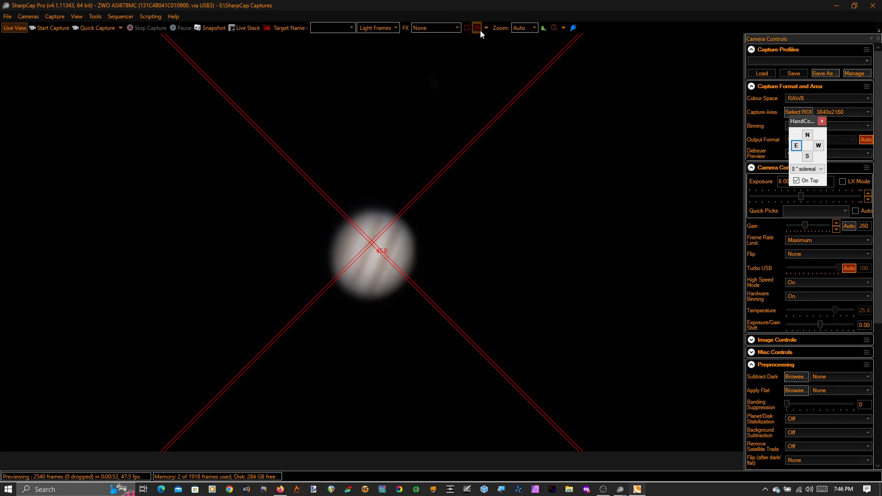
{"action": "left_click", "coordinate": [477, 27]}
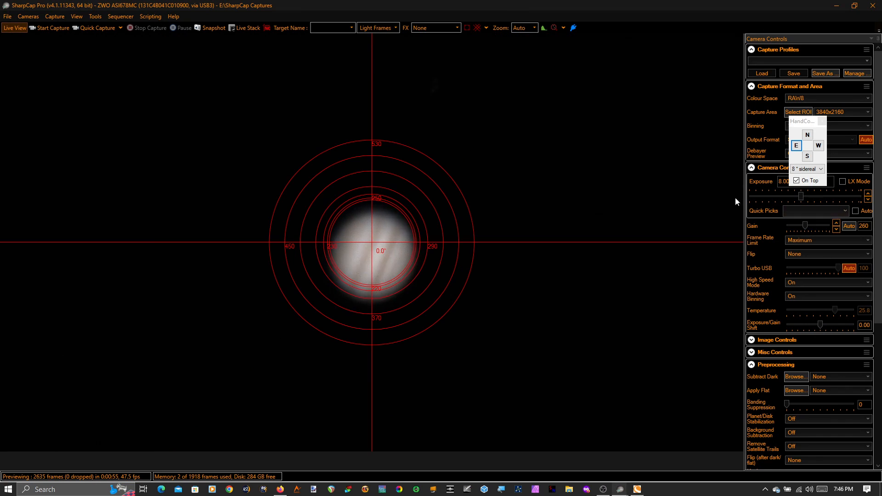
Remove the reticle overlay and set Planet/Disk Stabilization to On.
{"action": "left_click", "coordinate": [474, 27]}
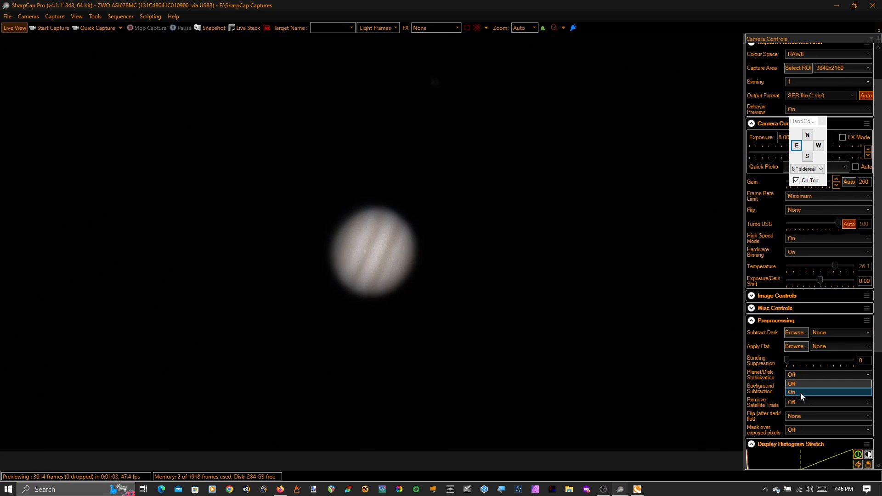
{"action": "left_click", "coordinate": [793, 393]}
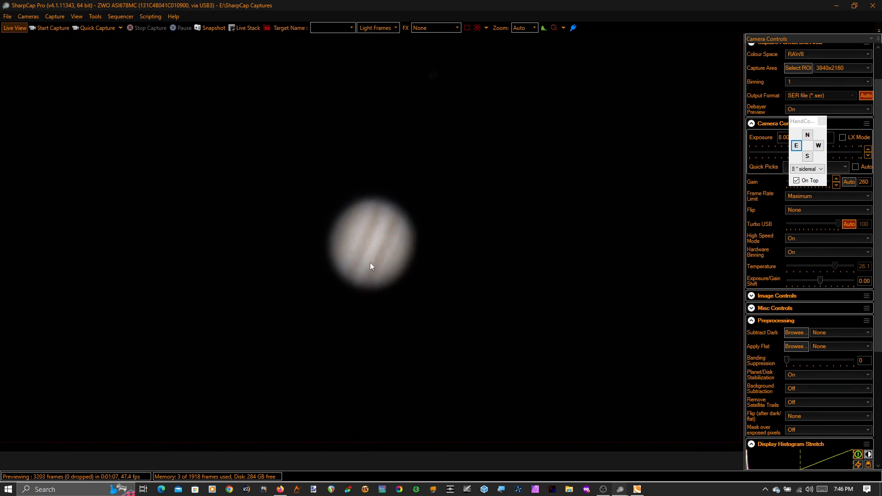
{"action": "mouse_move", "coordinate": [627, 397]}
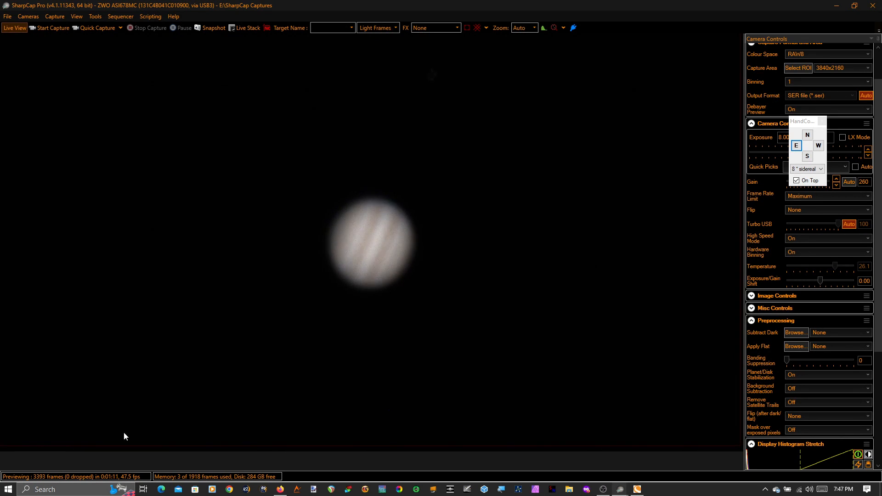
{"action": "mouse_move", "coordinate": [704, 304]}
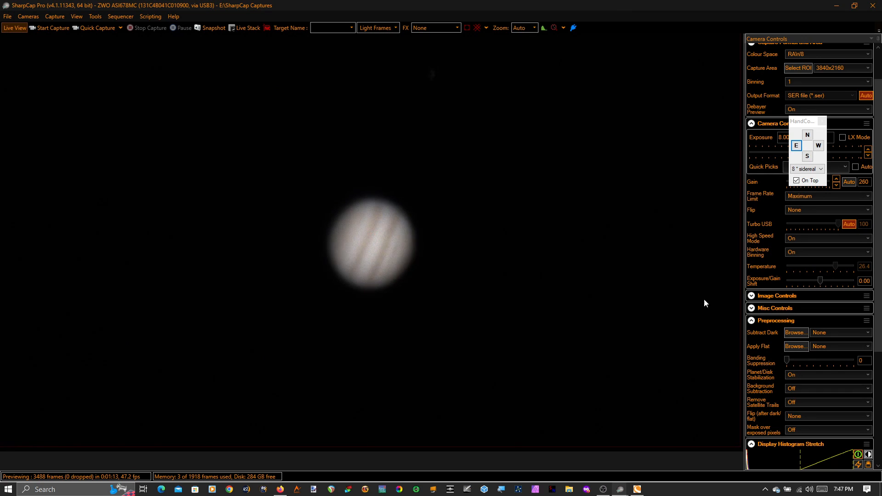
{"action": "mouse_move", "coordinate": [406, 304]}
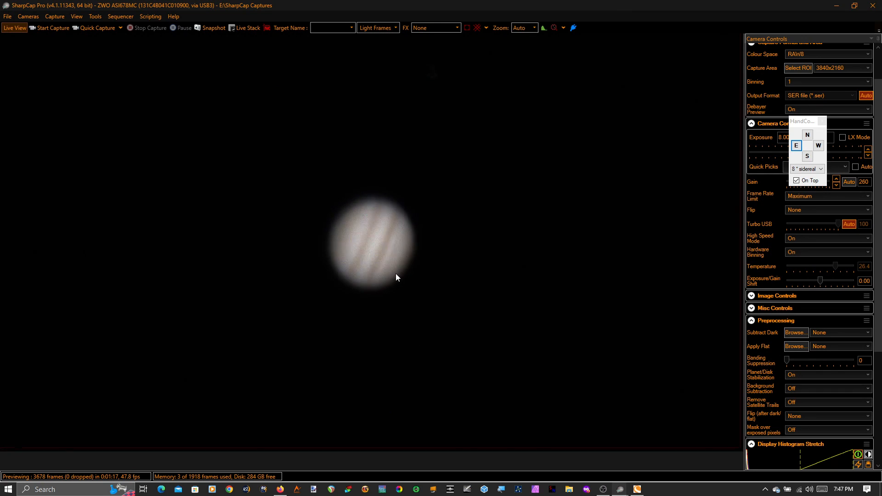
{"action": "mouse_move", "coordinate": [759, 153]}
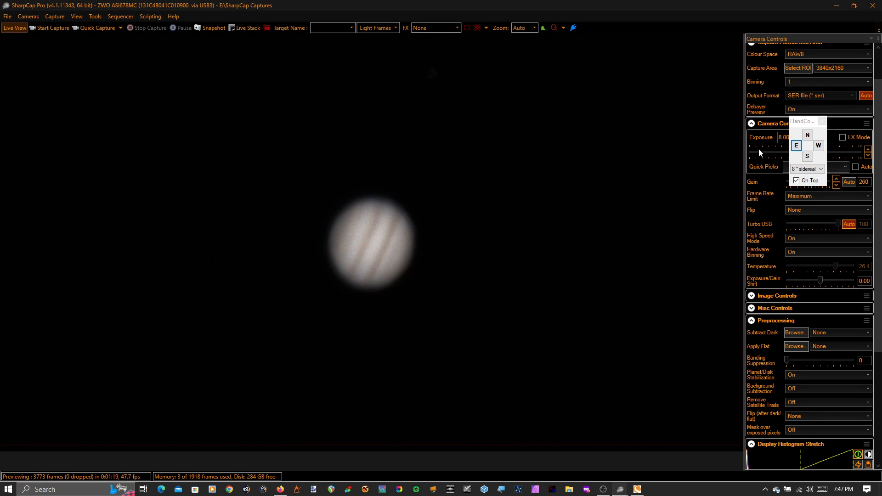